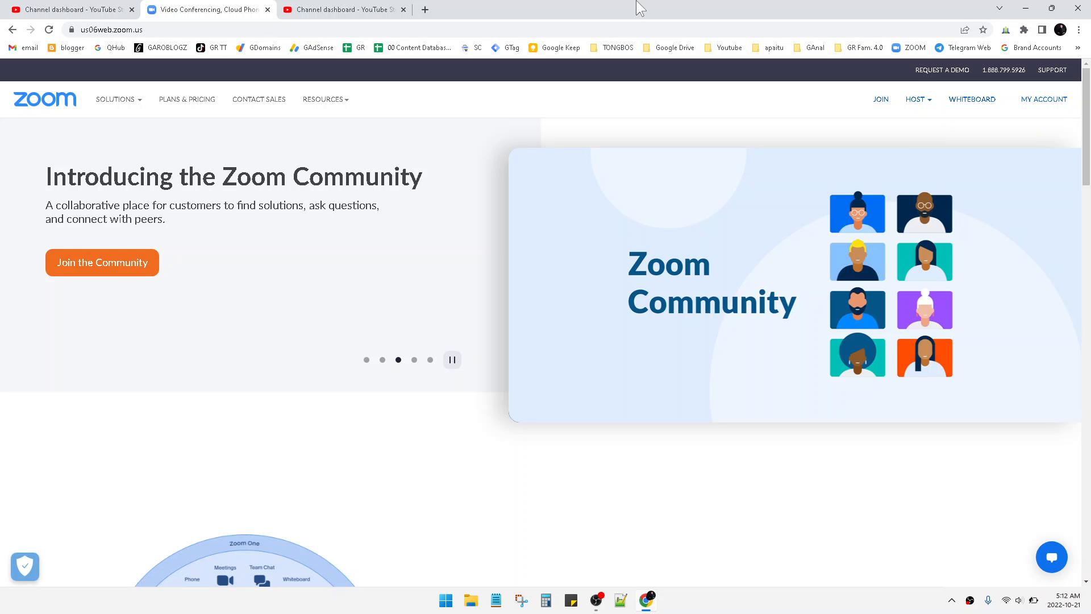
{"action": "mouse_move", "coordinate": [412, 201]}
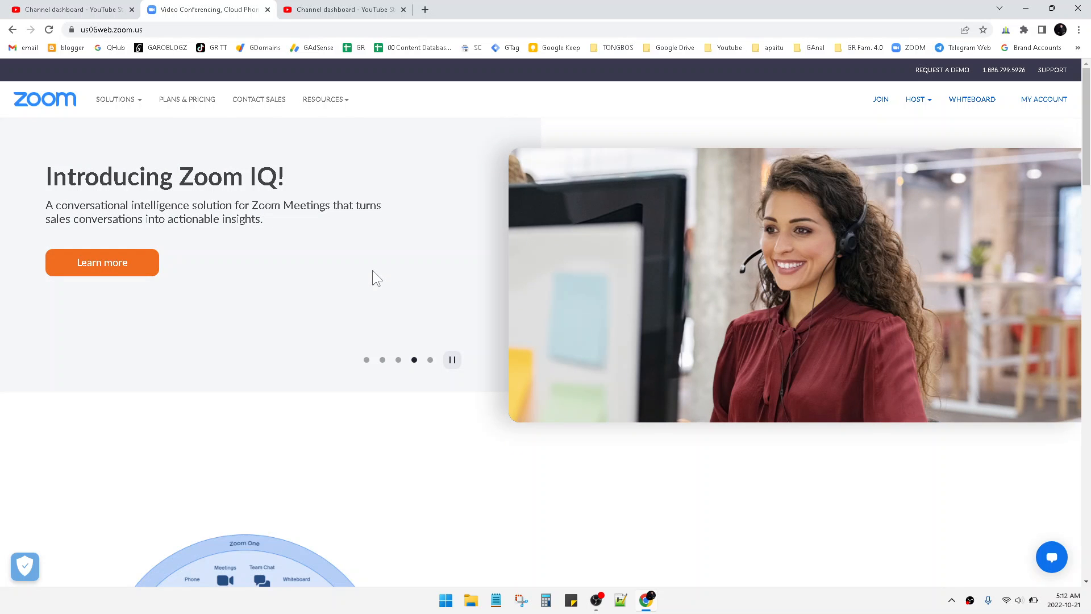
{"action": "mouse_move", "coordinate": [531, 351]}
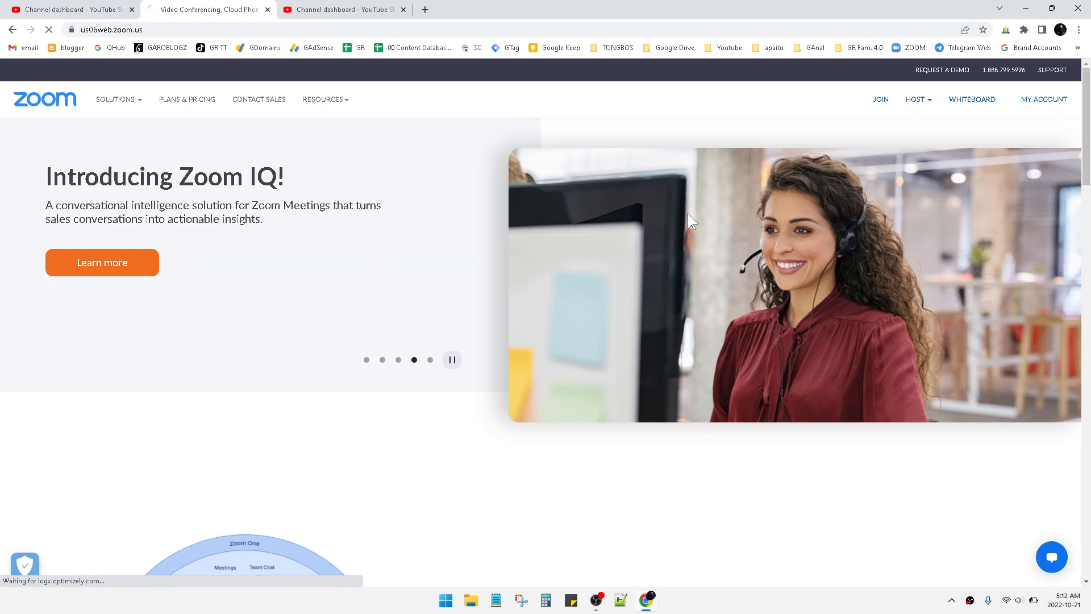
Open My Account's Profile page and expand Account Management in the admin sidebar
{"action": "left_click", "coordinate": [1044, 99]}
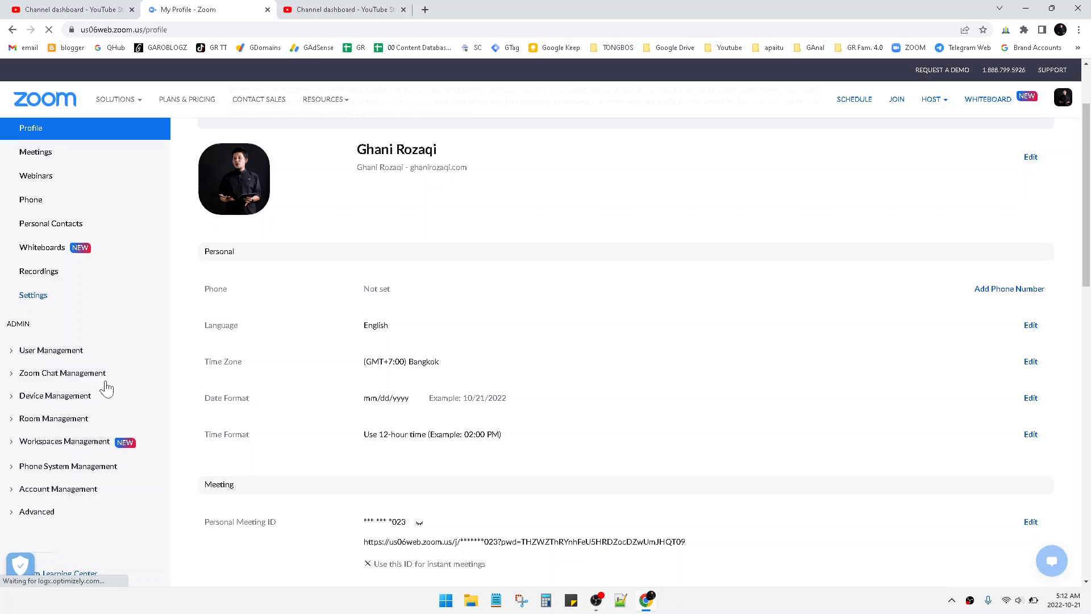
{"action": "left_click", "coordinate": [59, 489]}
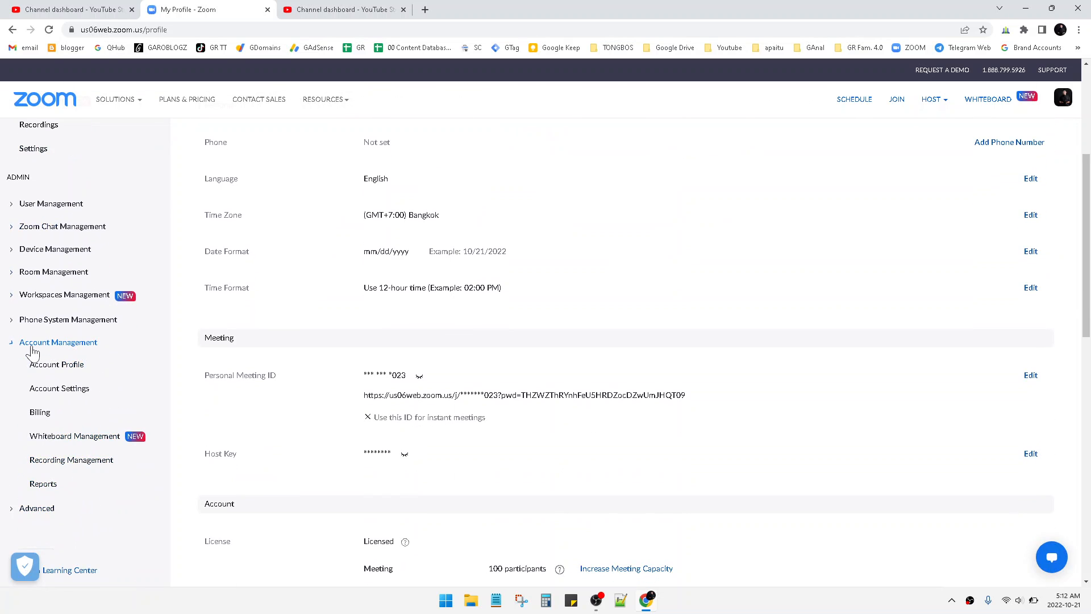
{"action": "mouse_move", "coordinate": [59, 387]}
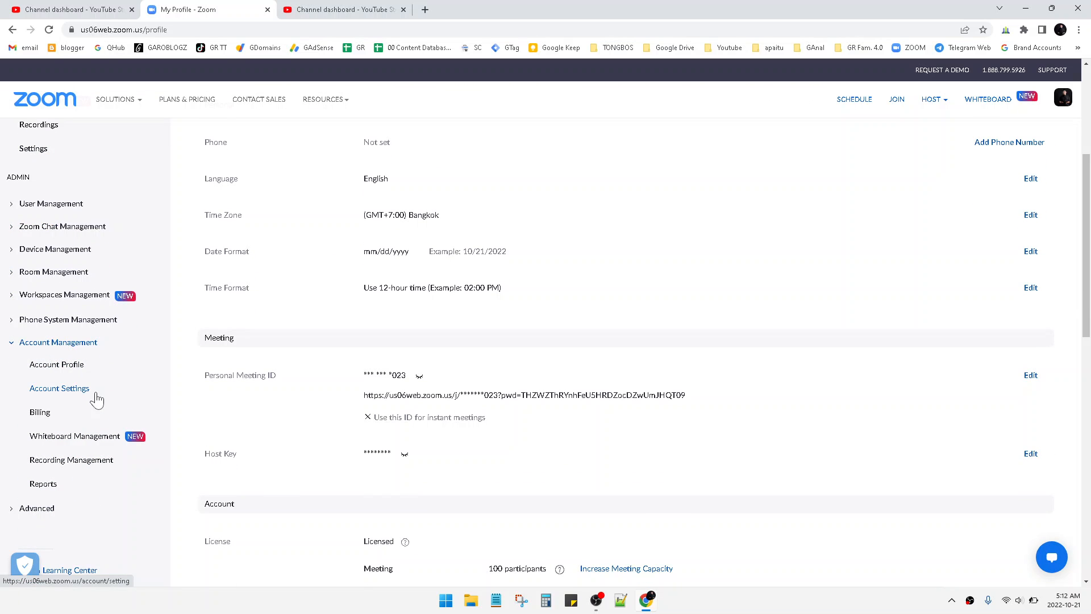
Open Account Settings and review the Meeting tab's Security settings like Waiting Room and Passcode
{"action": "left_click", "coordinate": [59, 387]}
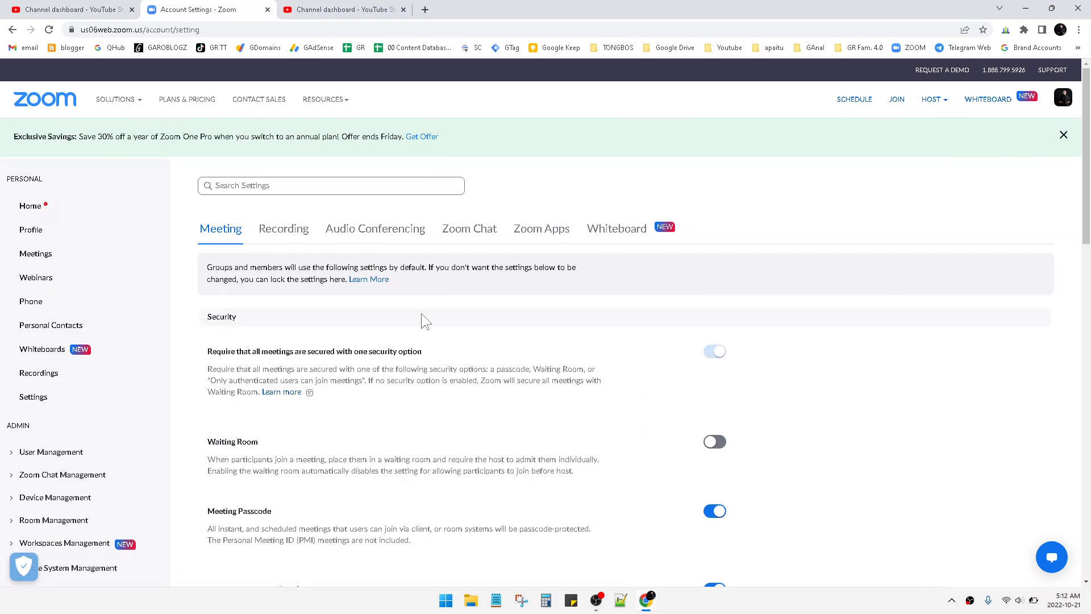
{"action": "left_click", "coordinate": [59, 434]}
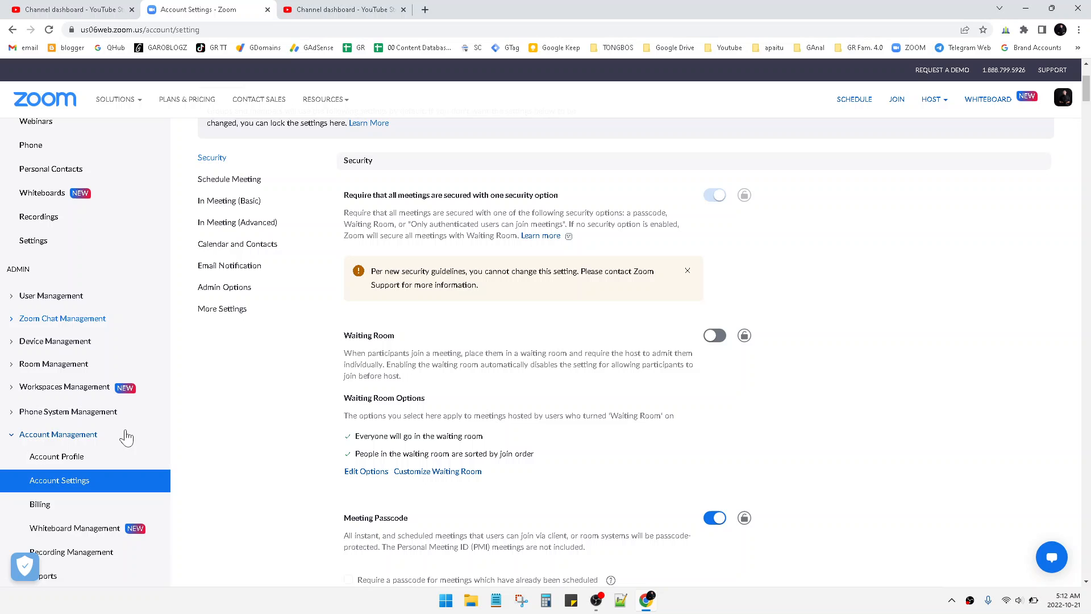
{"action": "scroll", "scroll_direction": "down", "scroll_amount": 3}
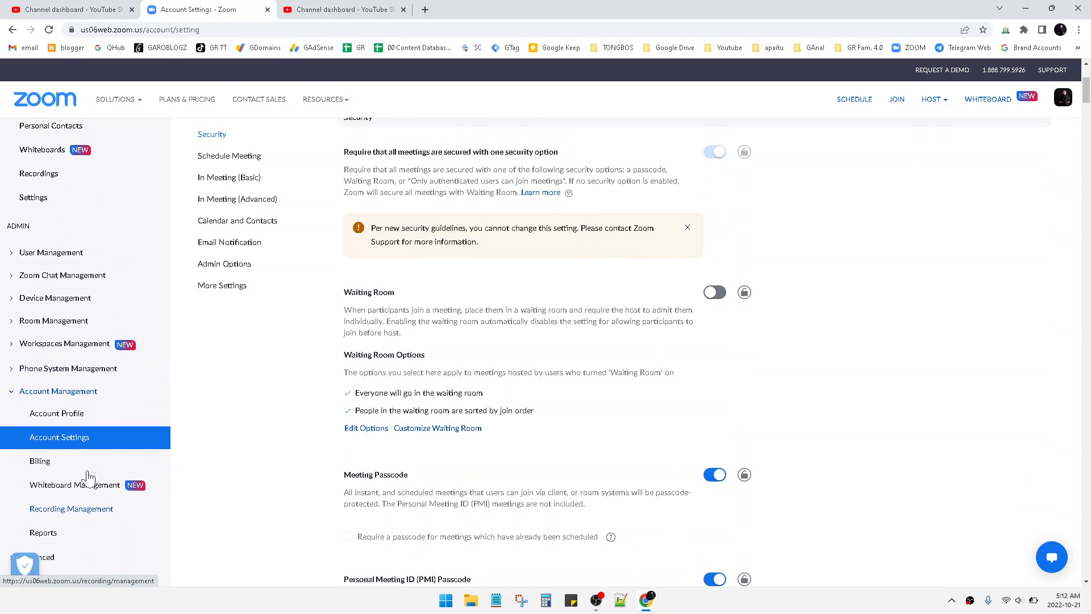
{"action": "scroll", "scroll_direction": "up", "scroll_amount": 3}
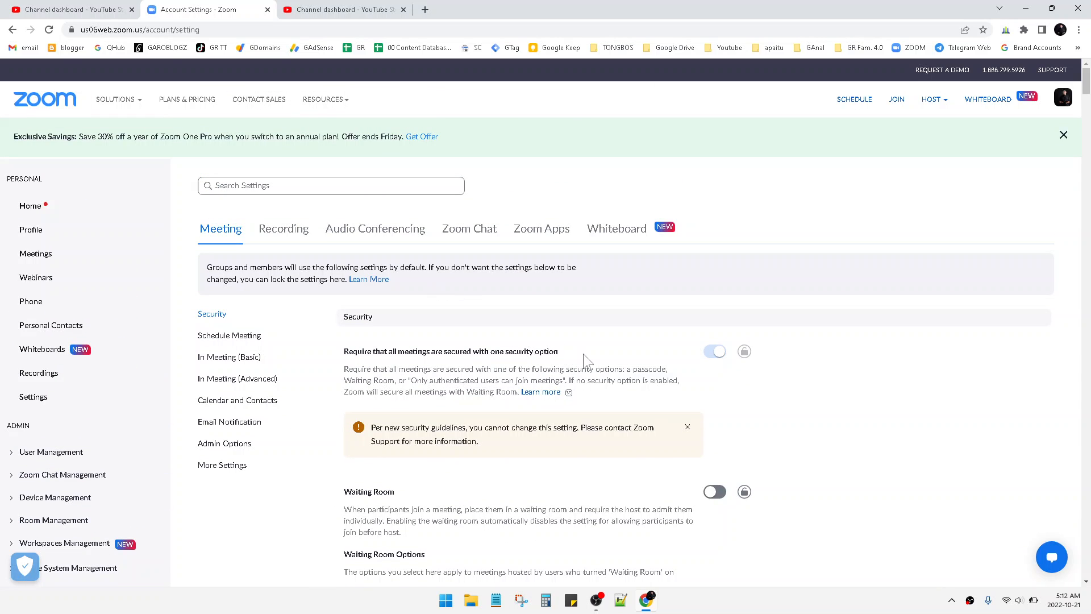
{"action": "mouse_move", "coordinate": [852, 409]}
{"action": "type", "text": "live"}
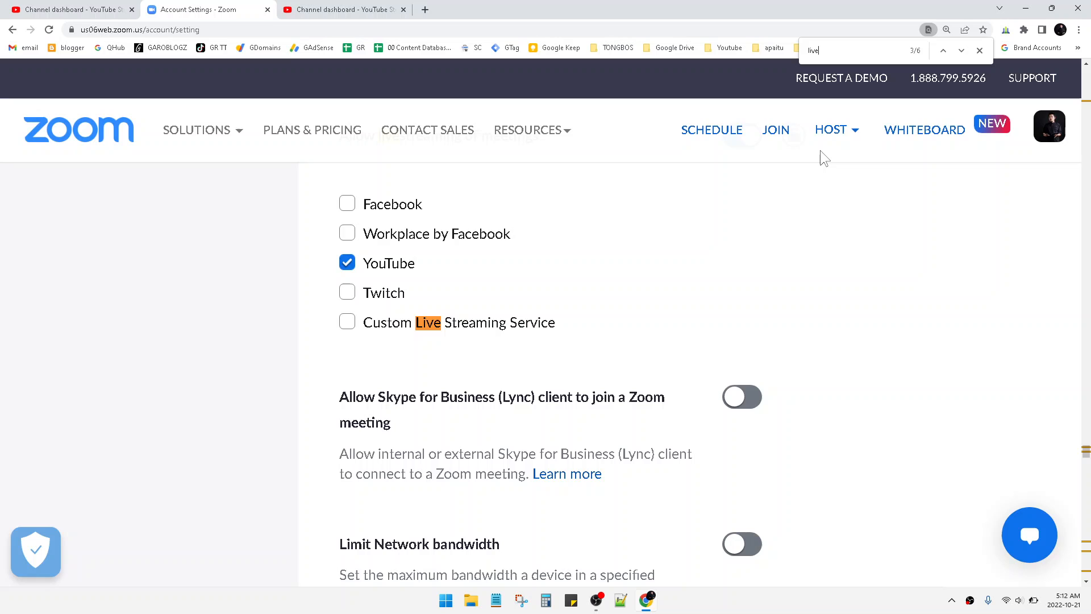
Scroll to the Allow livestreaming of meetings setting, on with YouTube checked
{"action": "scroll", "scroll_direction": "up", "scroll_amount": 3}
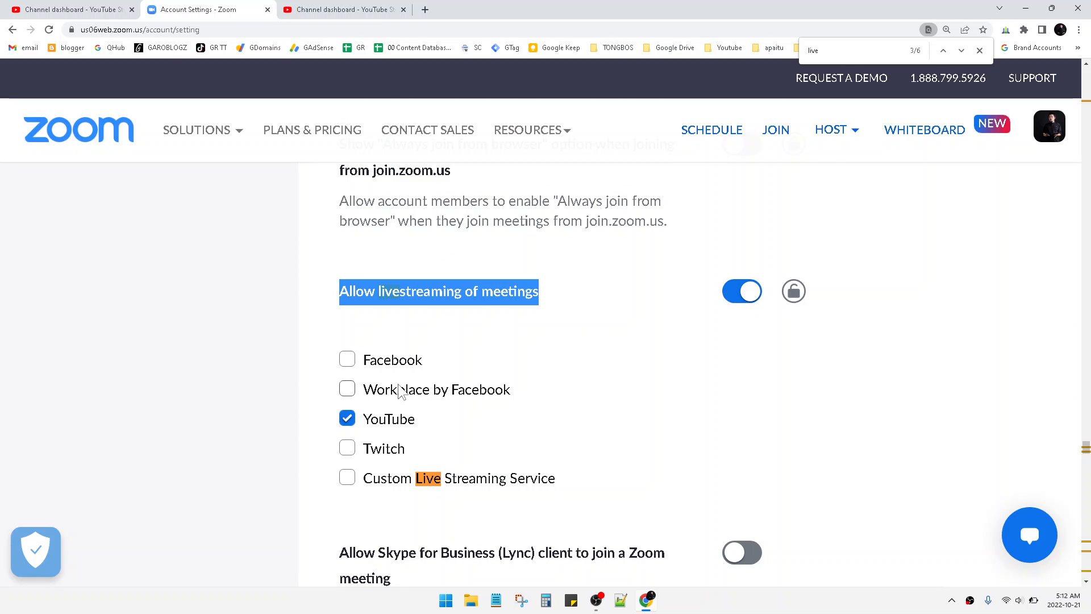
{"action": "mouse_move", "coordinate": [340, 376]}
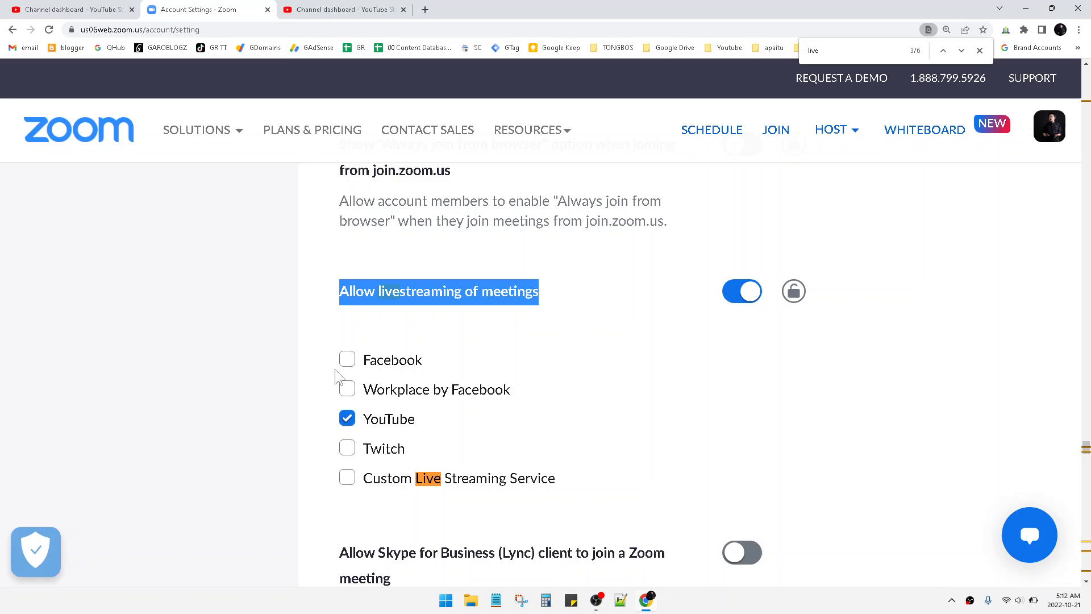
{"action": "mouse_move", "coordinate": [422, 374]}
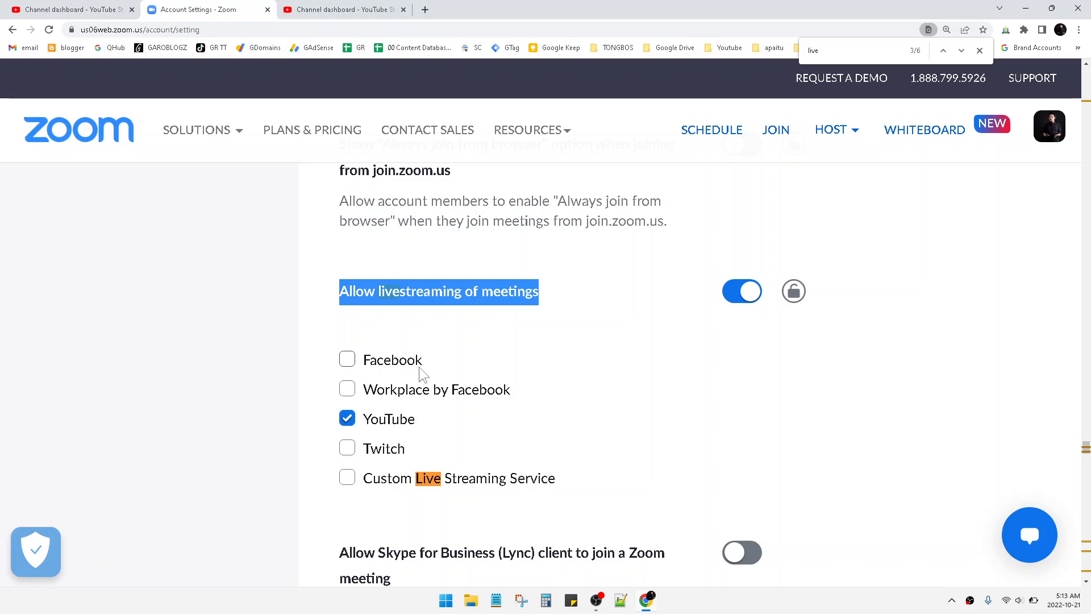
{"action": "mouse_move", "coordinate": [395, 452]}
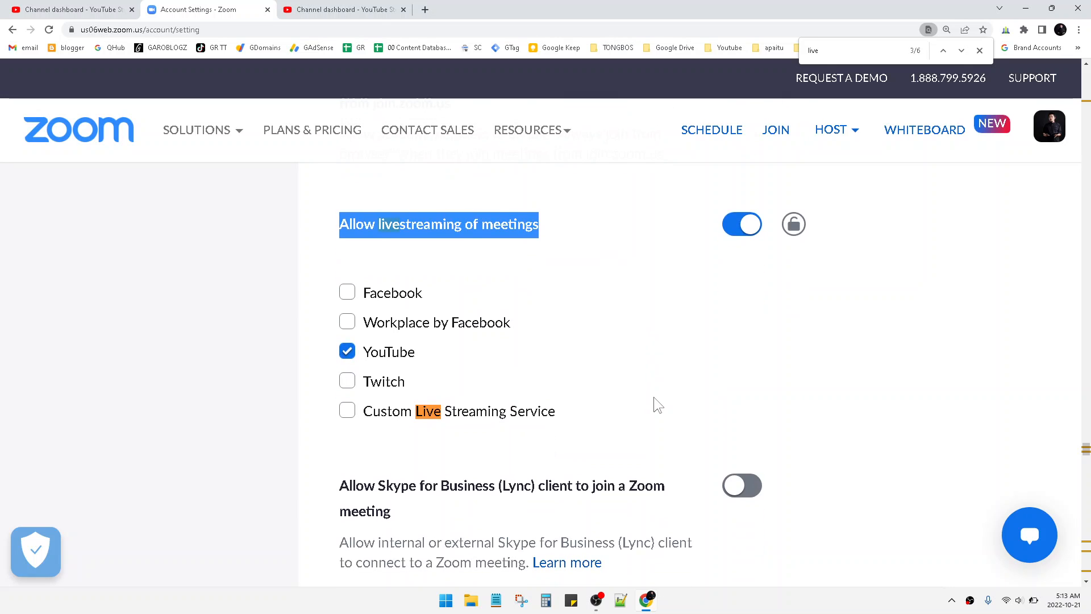
Check the livestreaming options stay YouTube-only, then open Windows Quick Settings from the taskbar
{"action": "scroll", "scroll_direction": "down", "scroll_amount": 3}
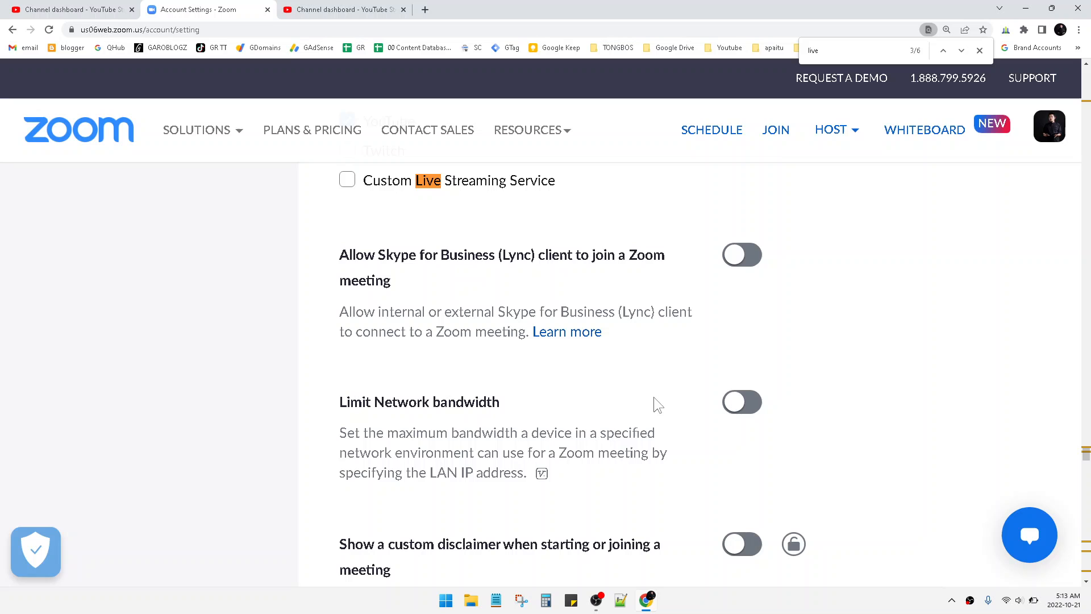
{"action": "scroll", "scroll_direction": "up", "scroll_amount": 3}
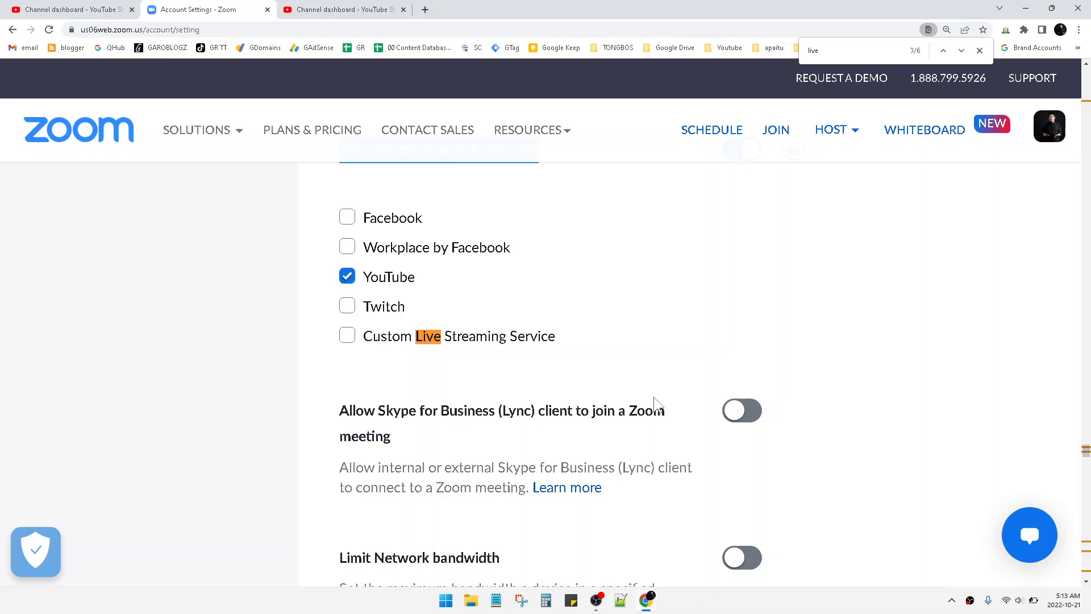
{"action": "mouse_move", "coordinate": [1036, 606]}
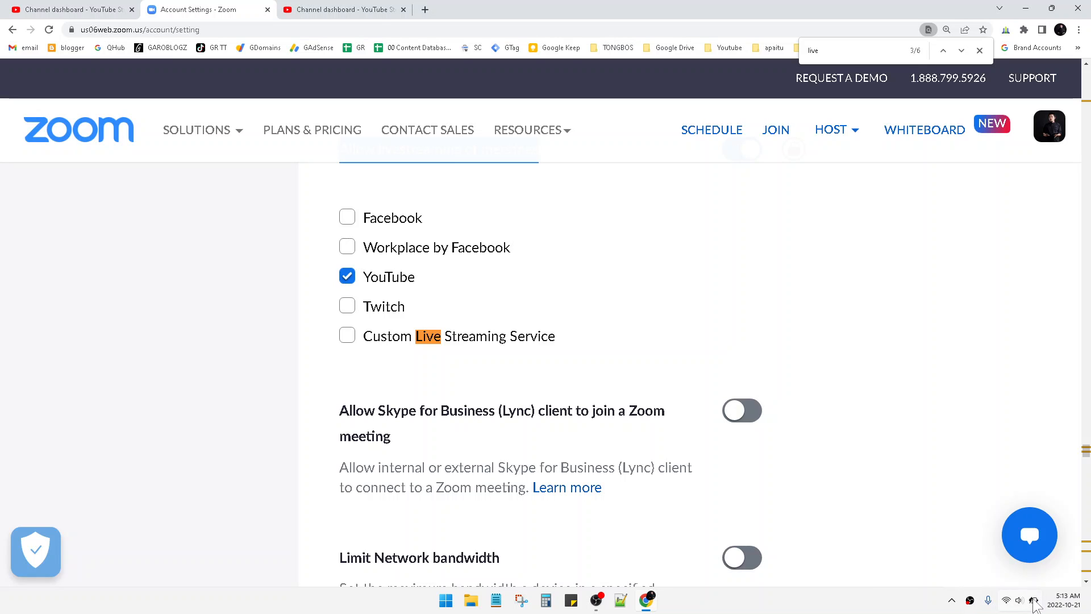
{"action": "left_click", "coordinate": [1007, 600]}
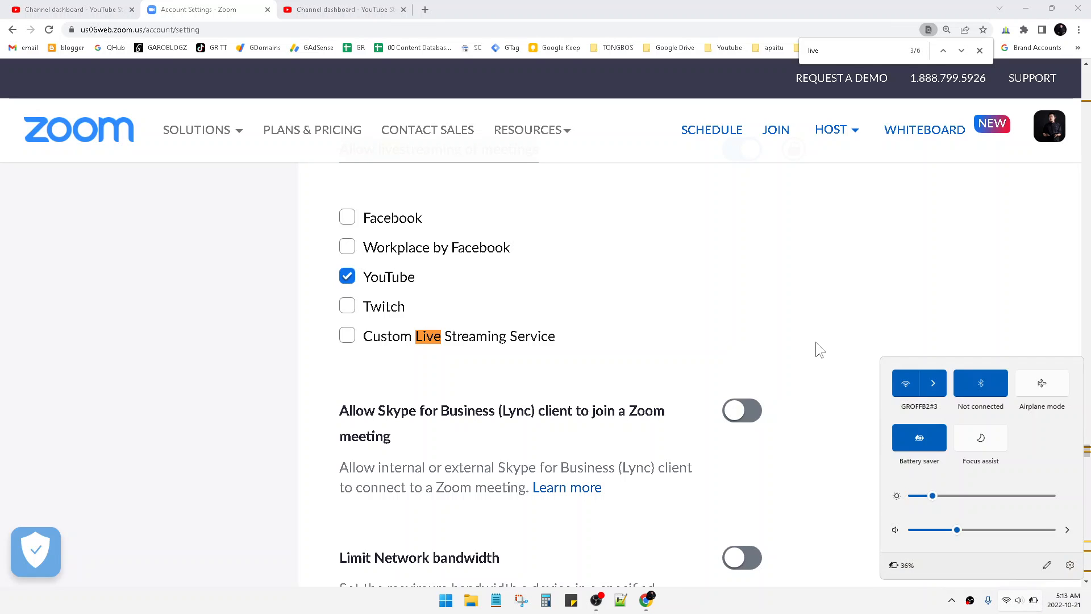